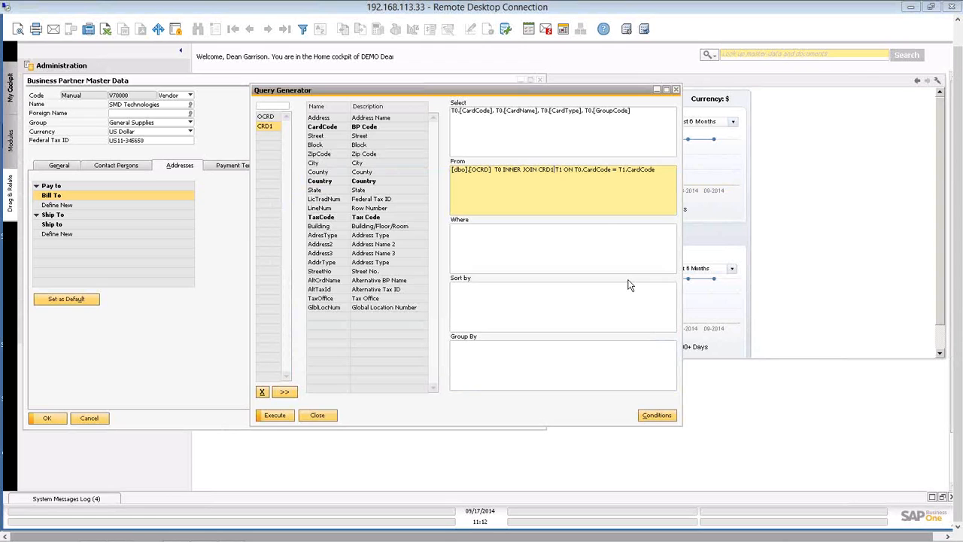
mouse_move(495, 178)
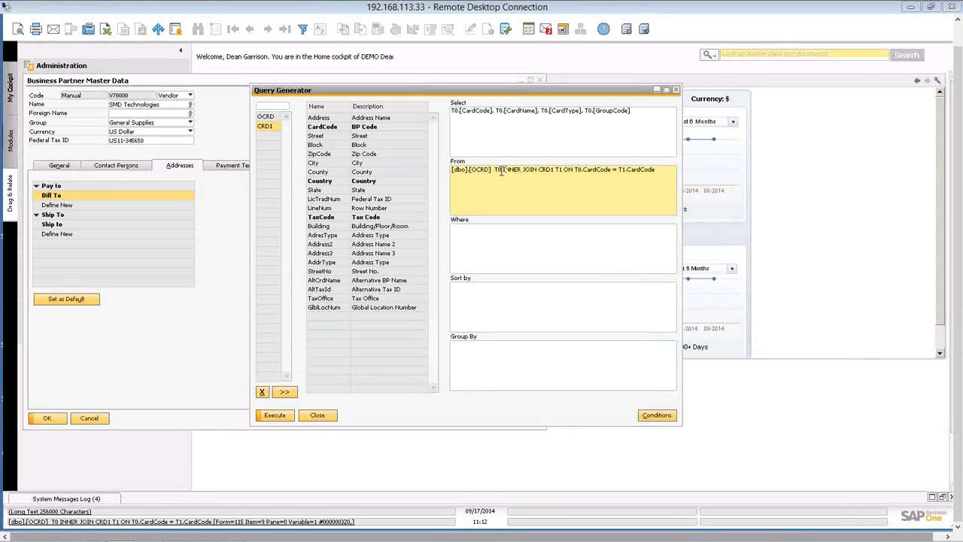
Step: Browse the OCRD and CRD1 field lists and add CRD1's State as T1.[State] to Select
double_click(518, 170)
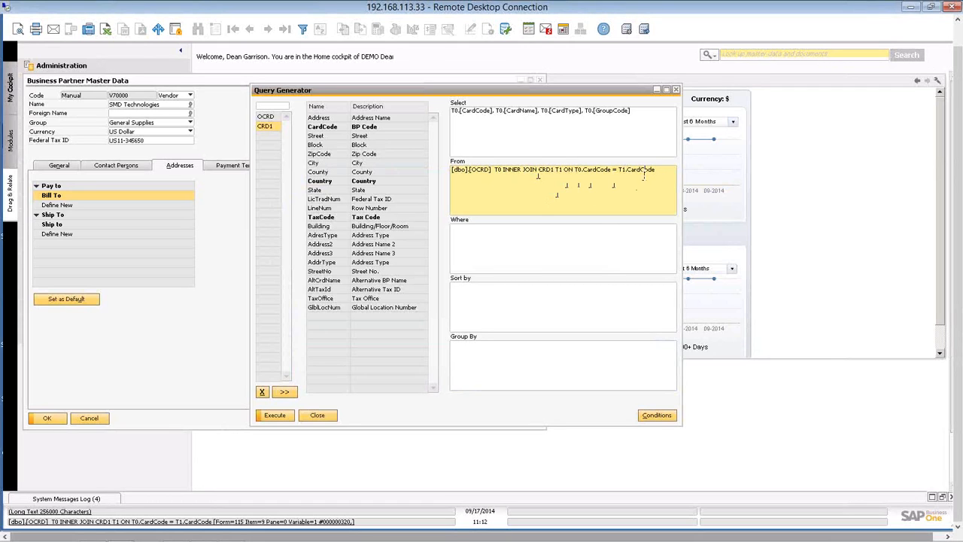
double_click(640, 168)
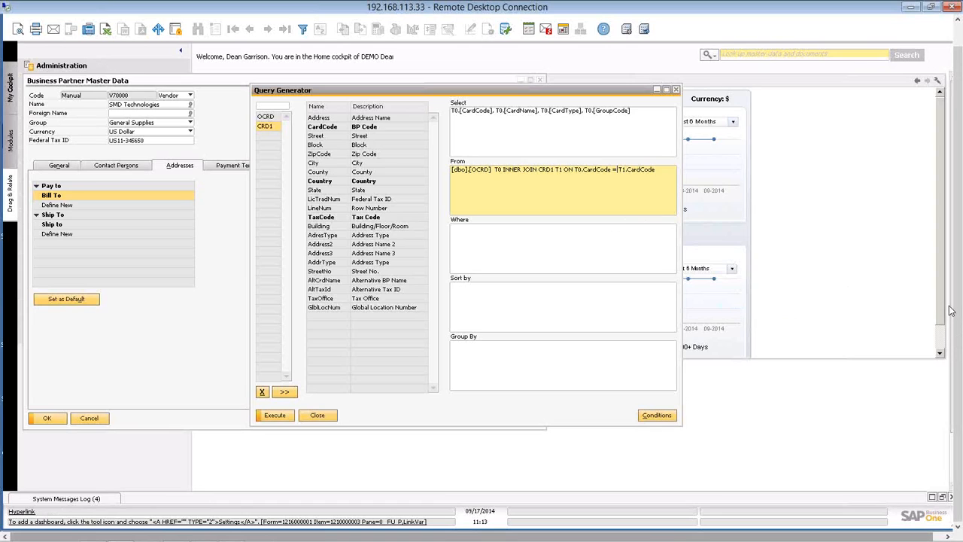
mouse_move(665, 272)
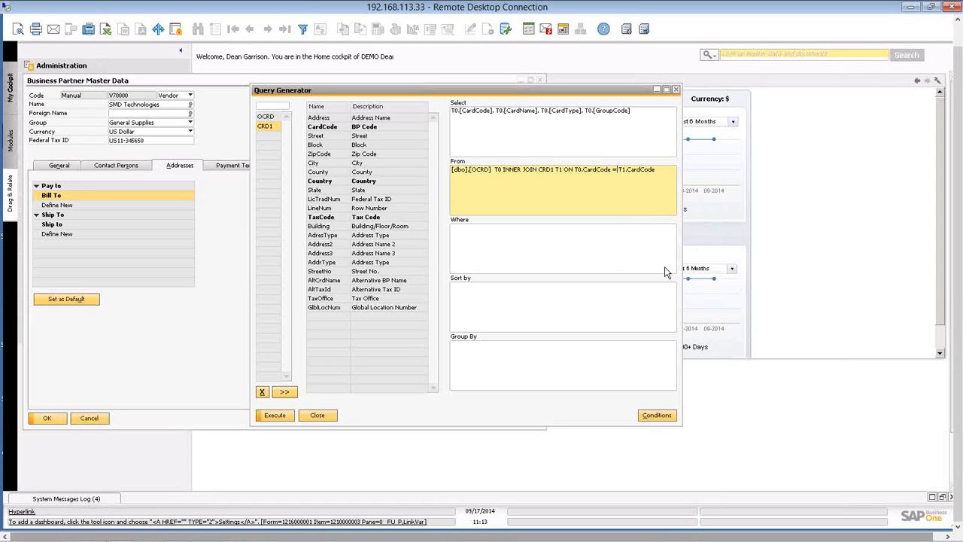
mouse_move(666, 239)
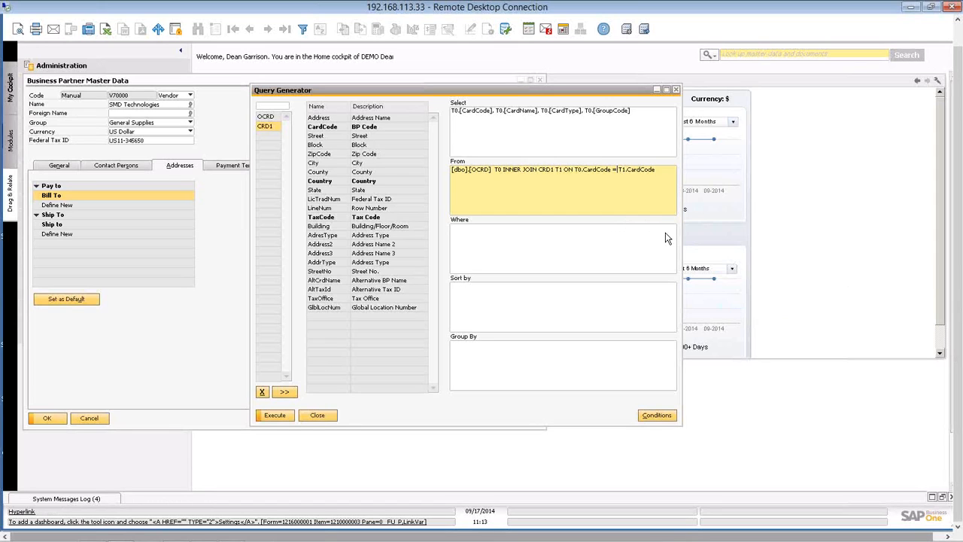
mouse_move(495, 175)
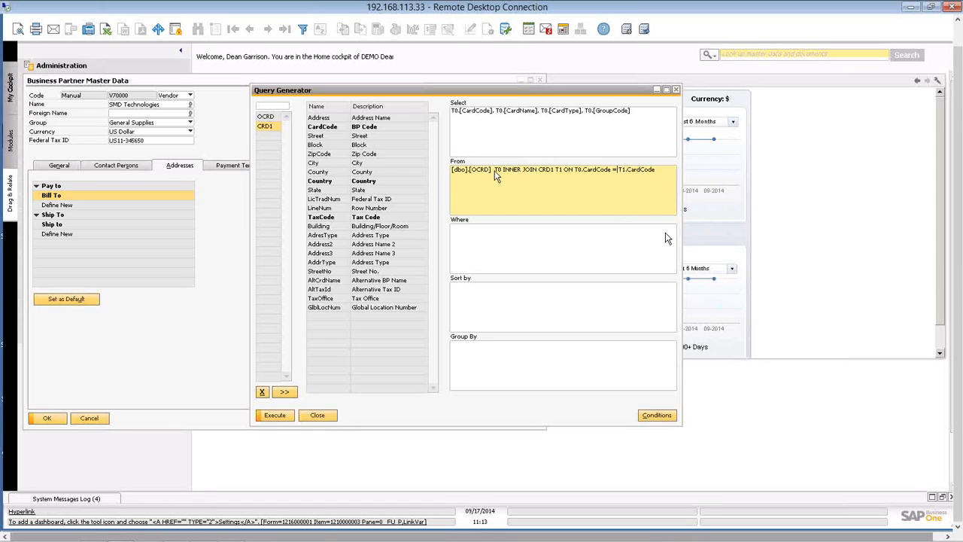
left_click(609, 169)
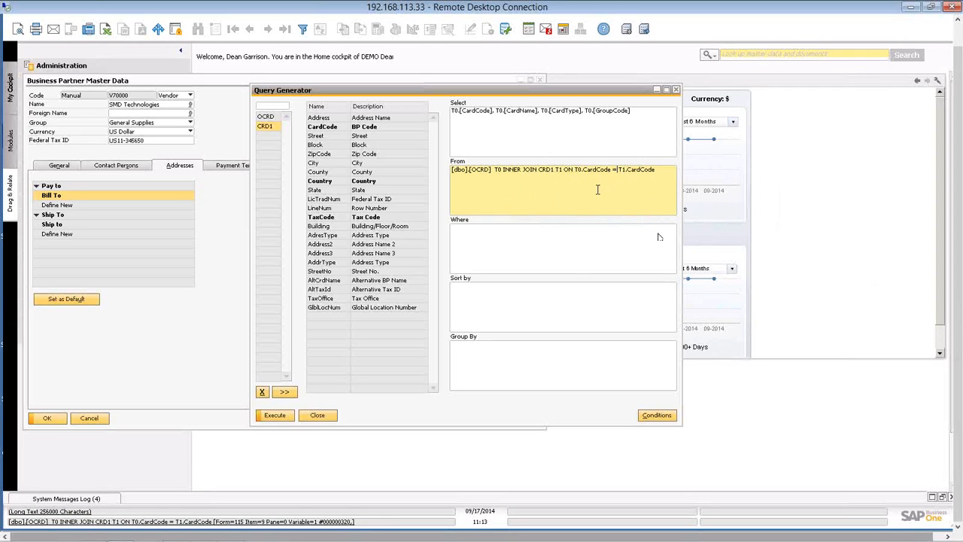
left_click(265, 116)
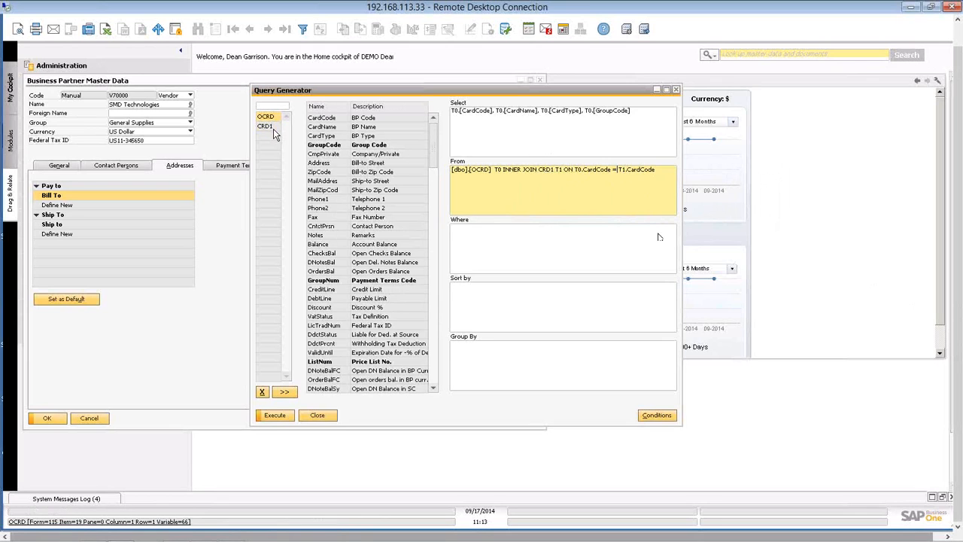
left_click(264, 126)
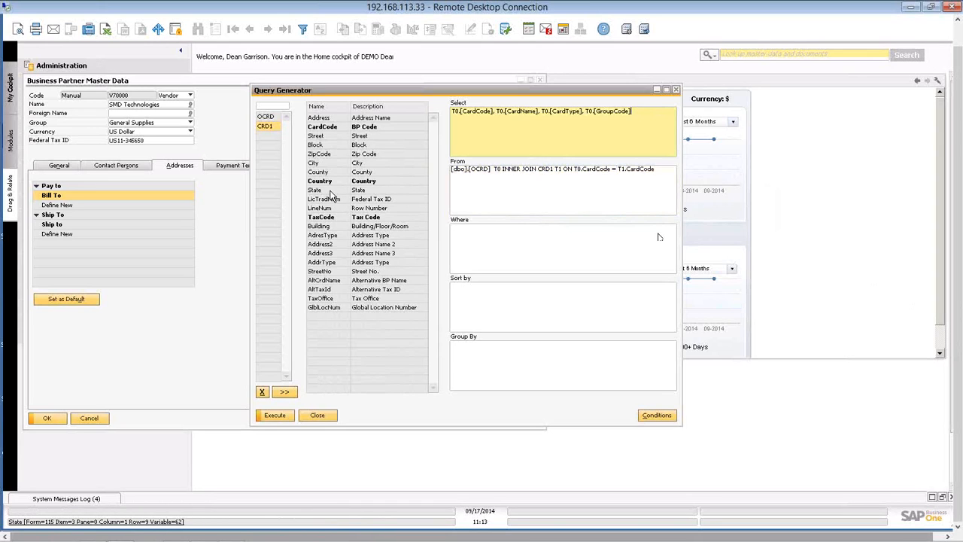
double_click(314, 189)
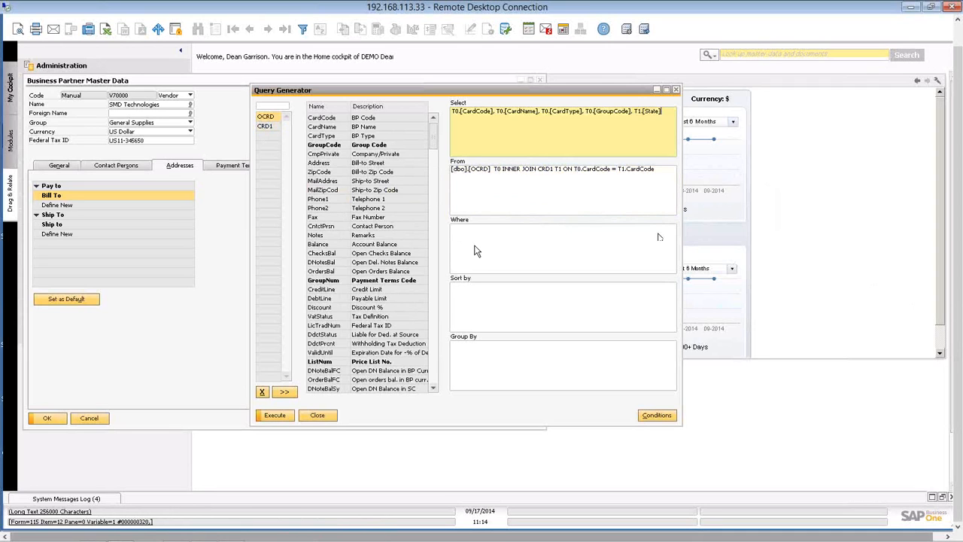
Step: Execute the query to preview business partners with code, name, type, group code and State
left_click(275, 414)
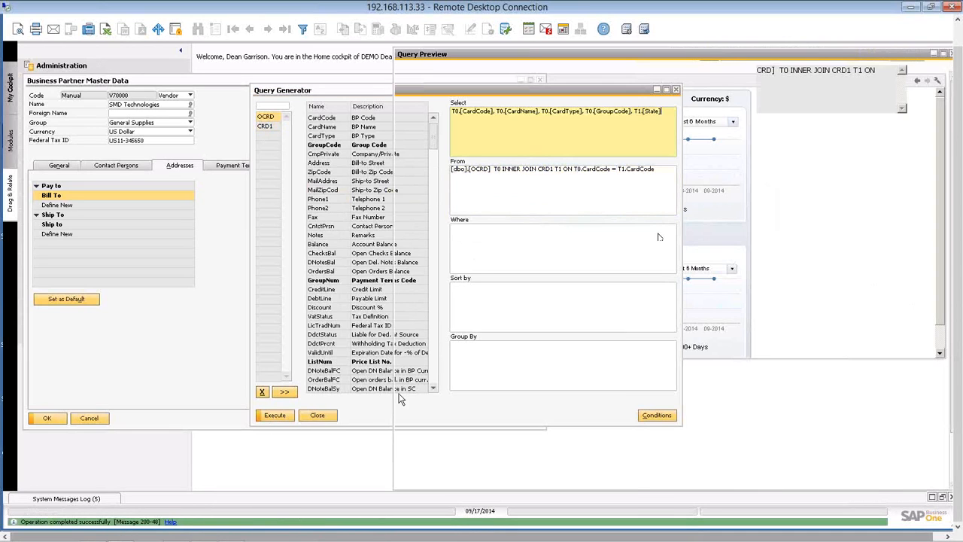
left_click(274, 415)
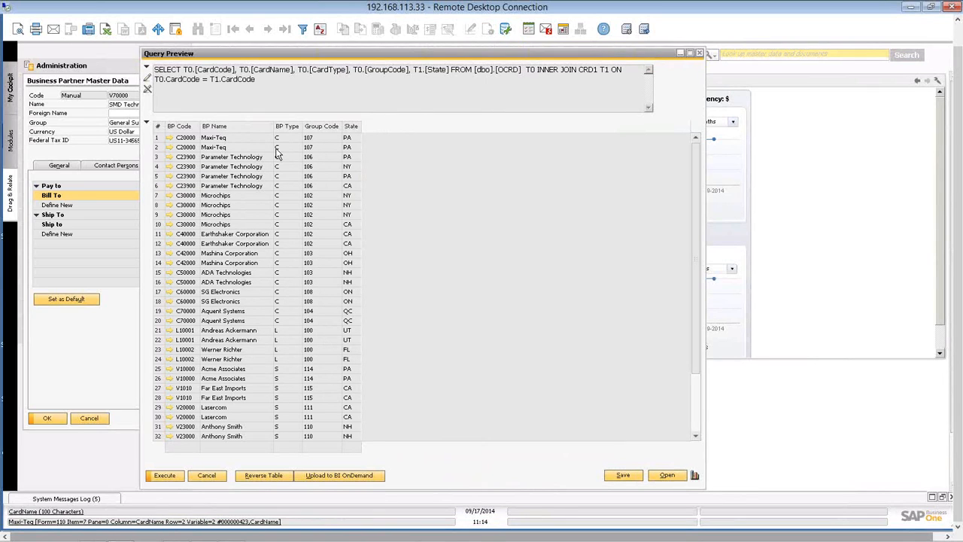
left_click(286, 146)
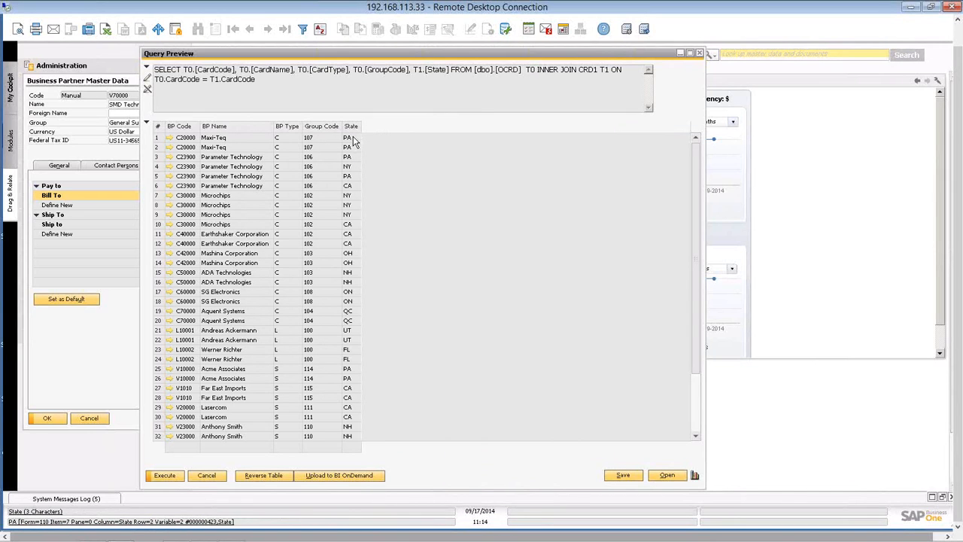
mouse_move(358, 154)
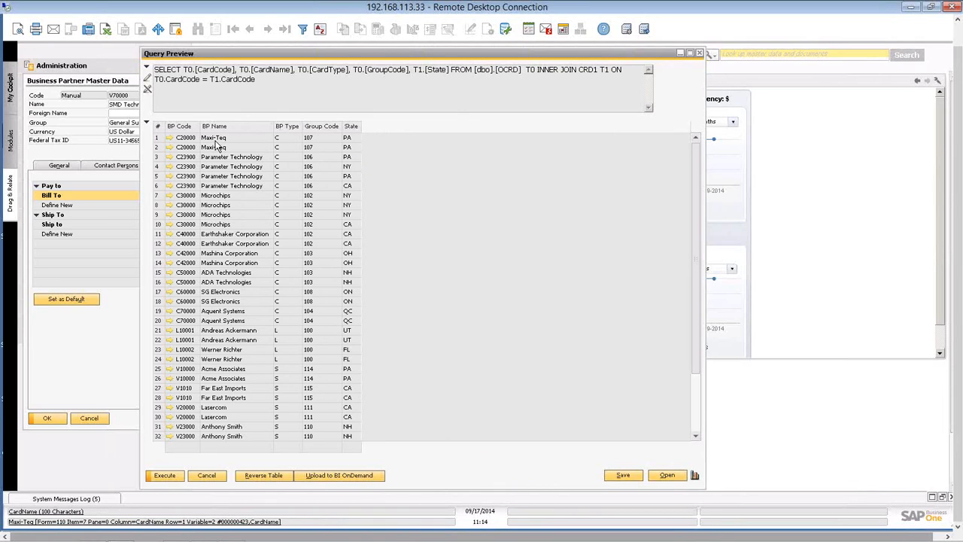
mouse_move(227, 145)
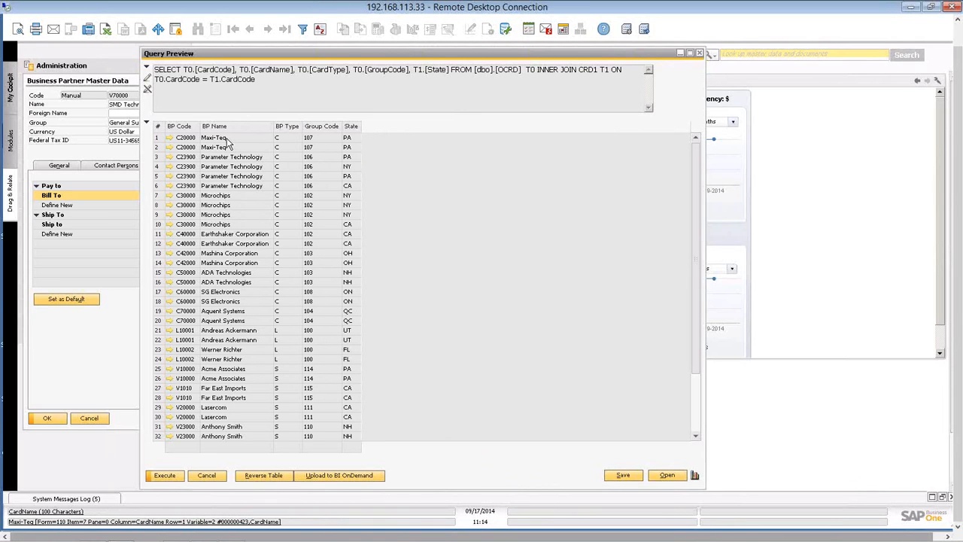